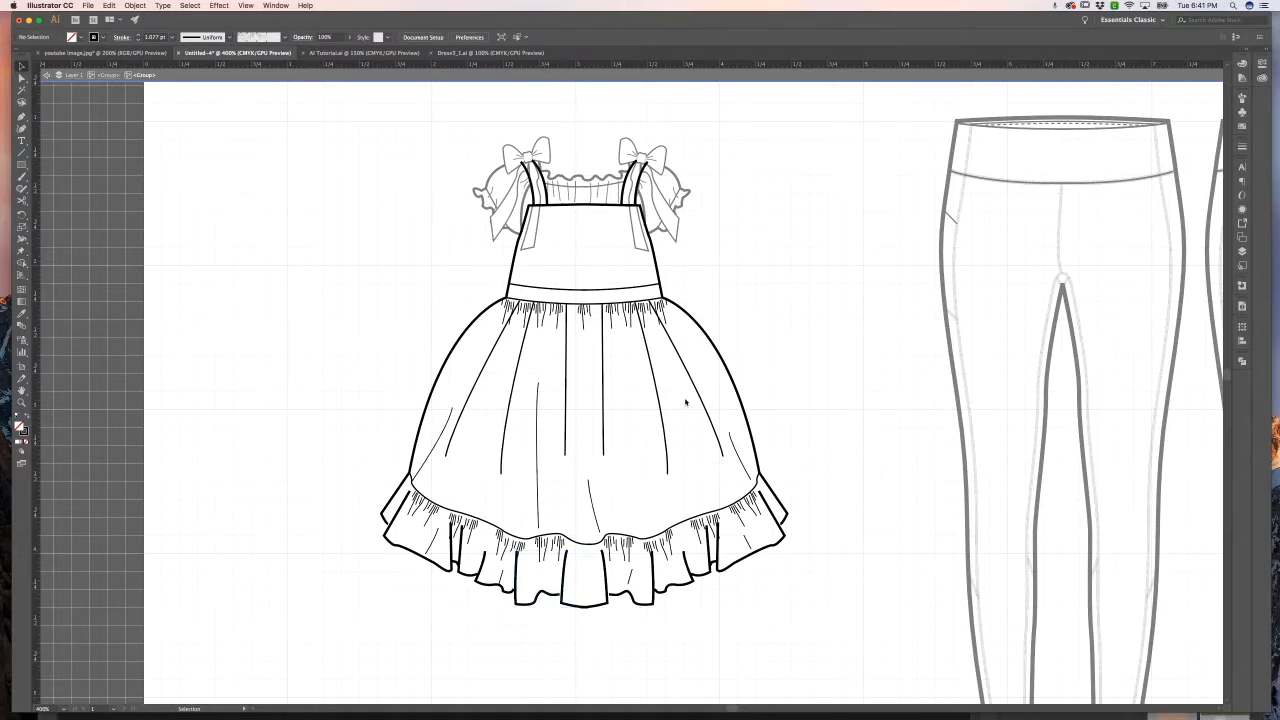
Select the ruffled bow-strap dress outline, scroll, then deselect it.
click(687, 401)
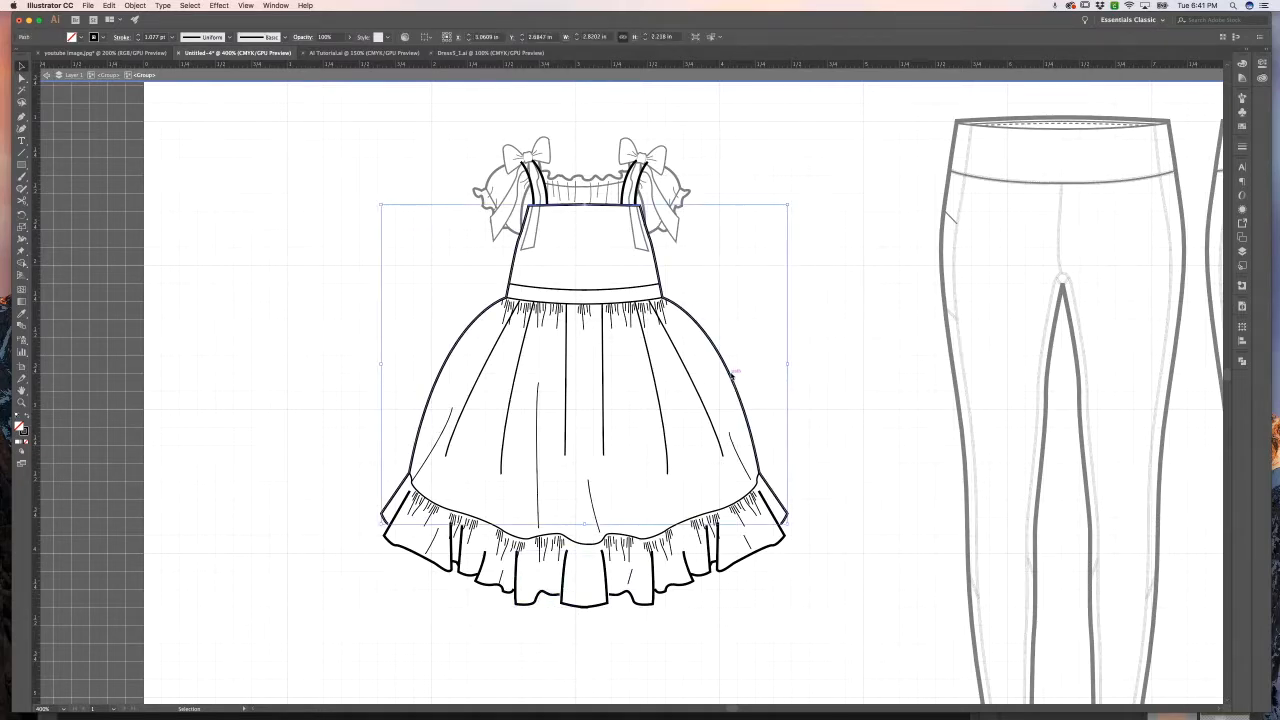
scroll(down, 3)
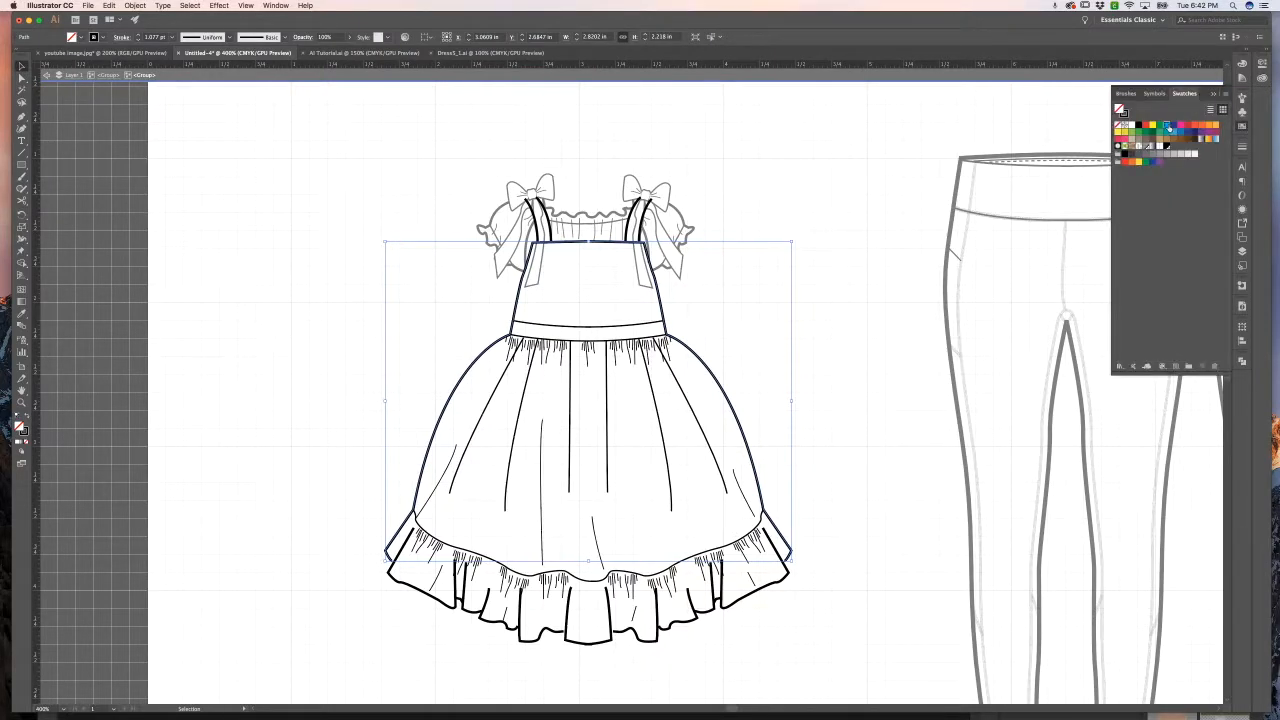
click(1167, 125)
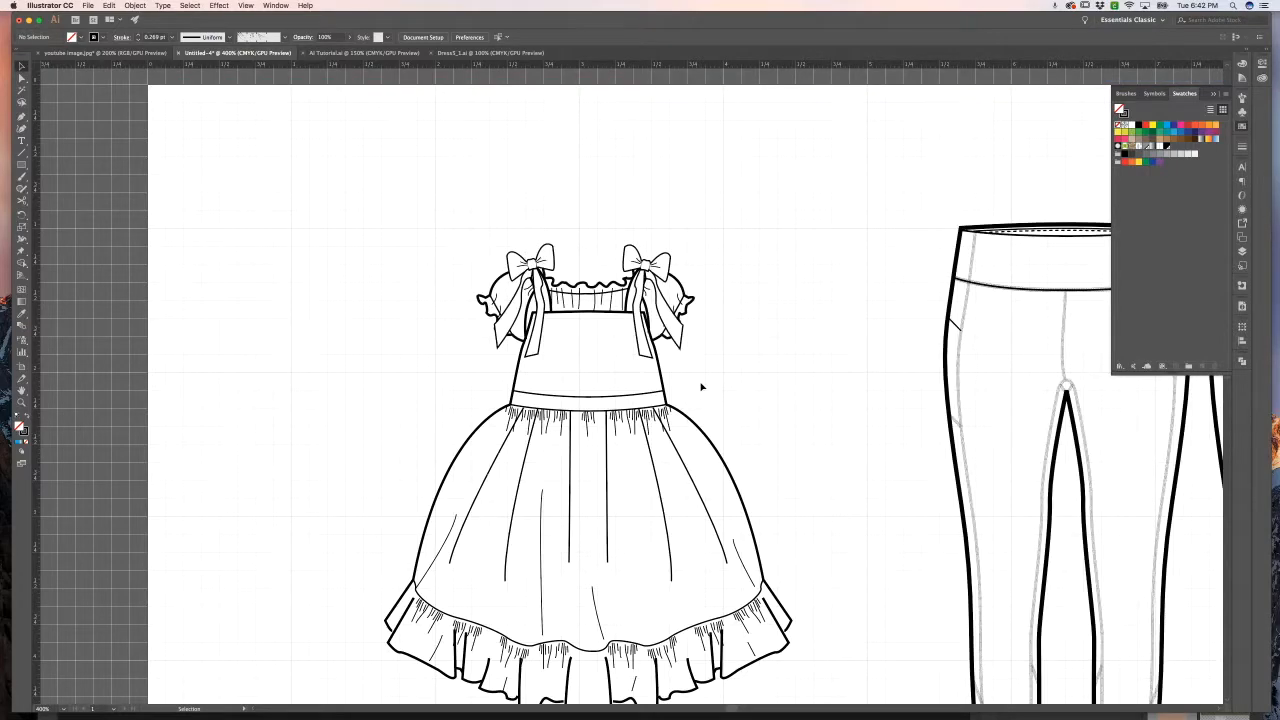
Show the brush library and inspect the button placket ruffle trim.
scroll(down, 3)
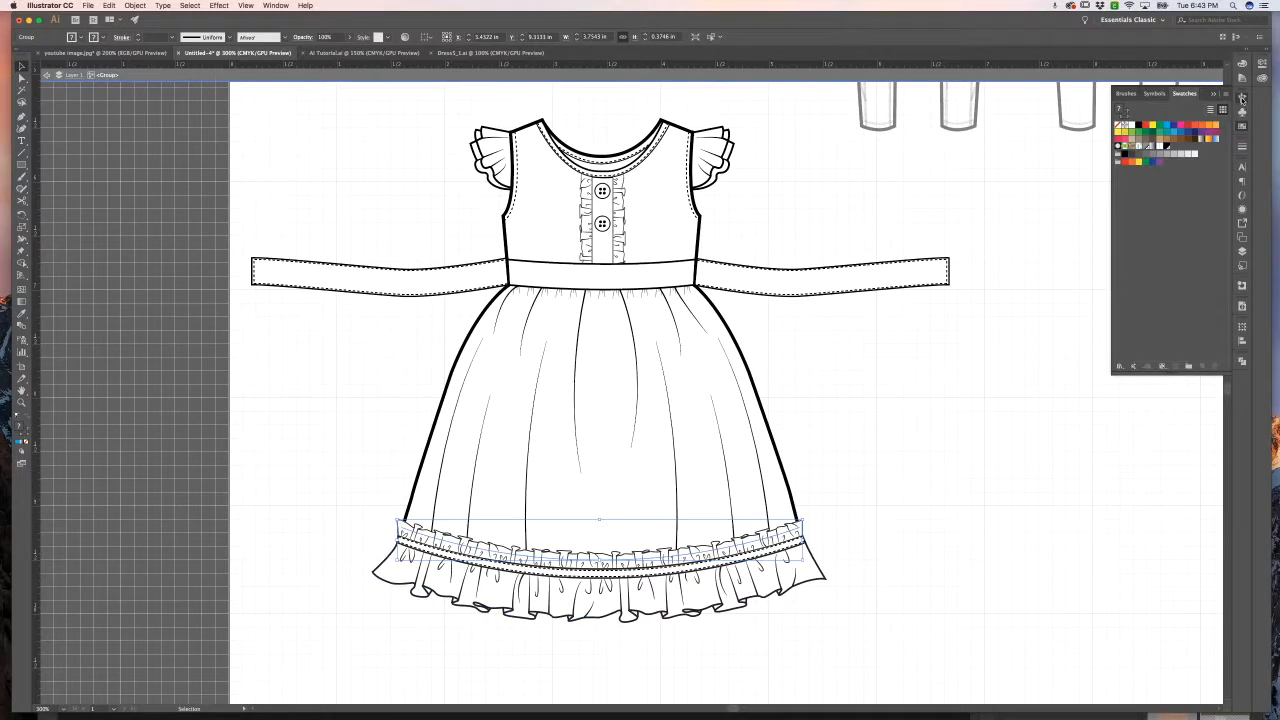
click(1126, 93)
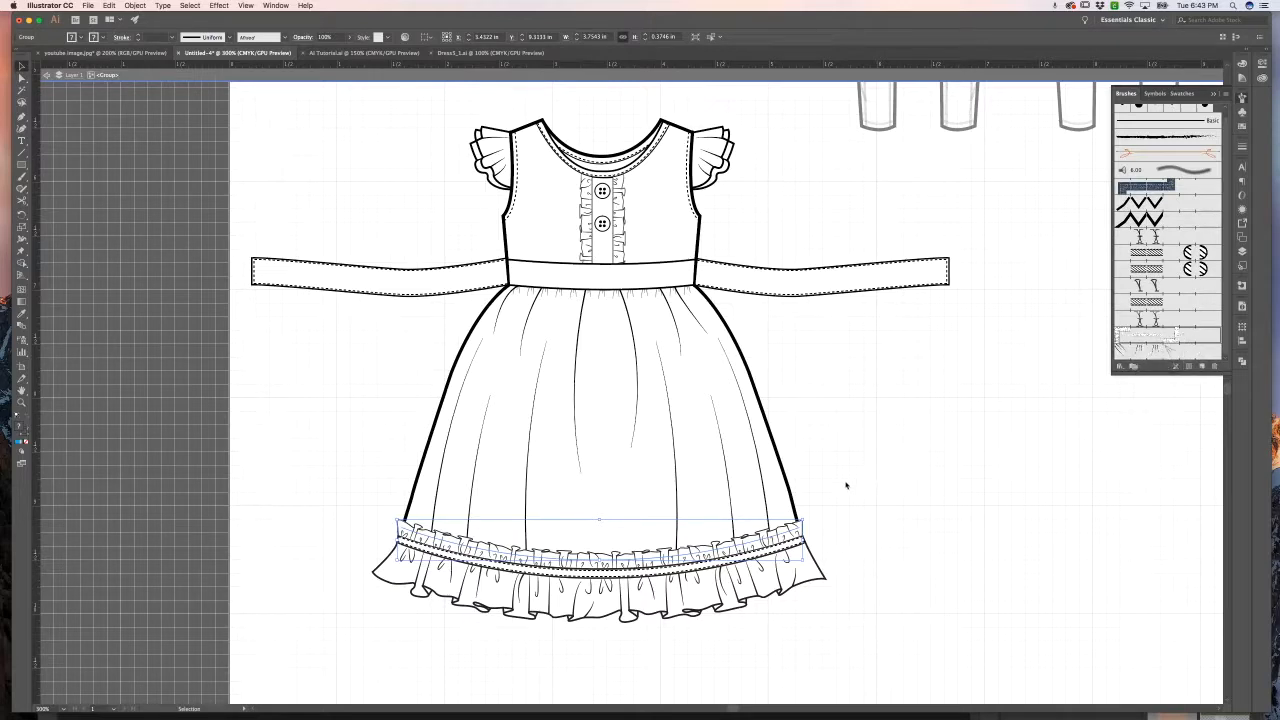
click(602, 223)
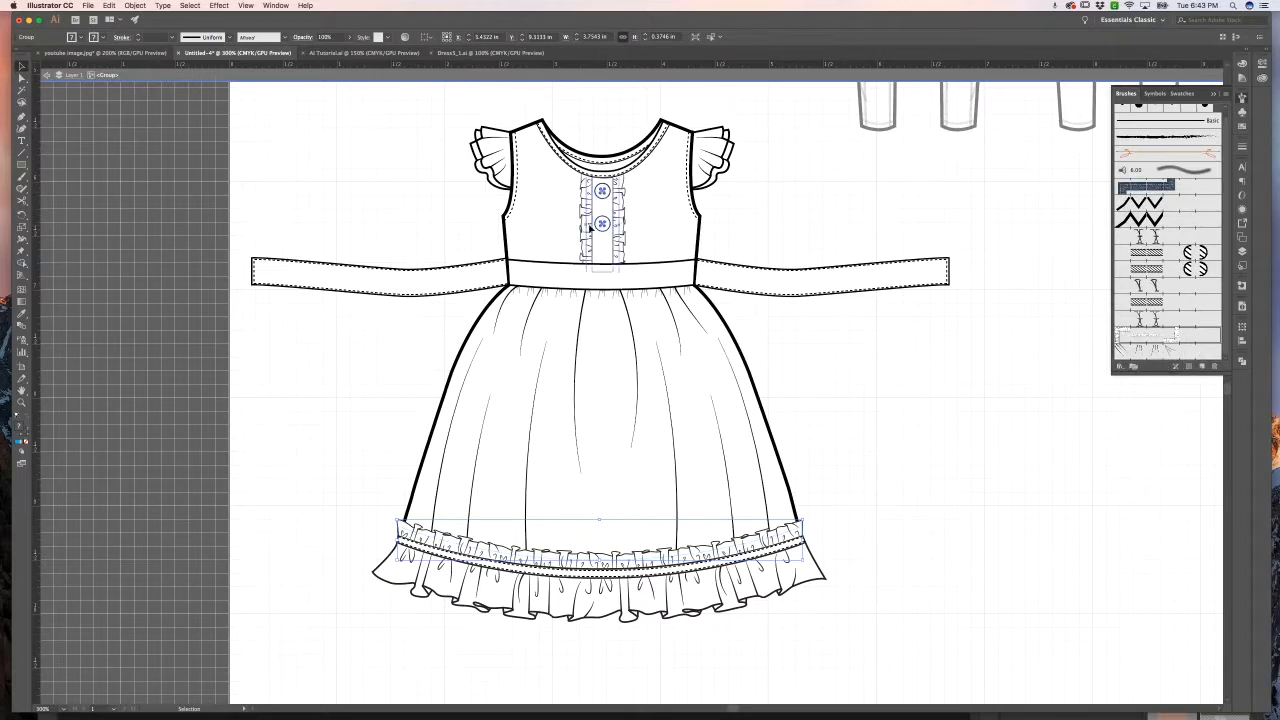
click(785, 195)
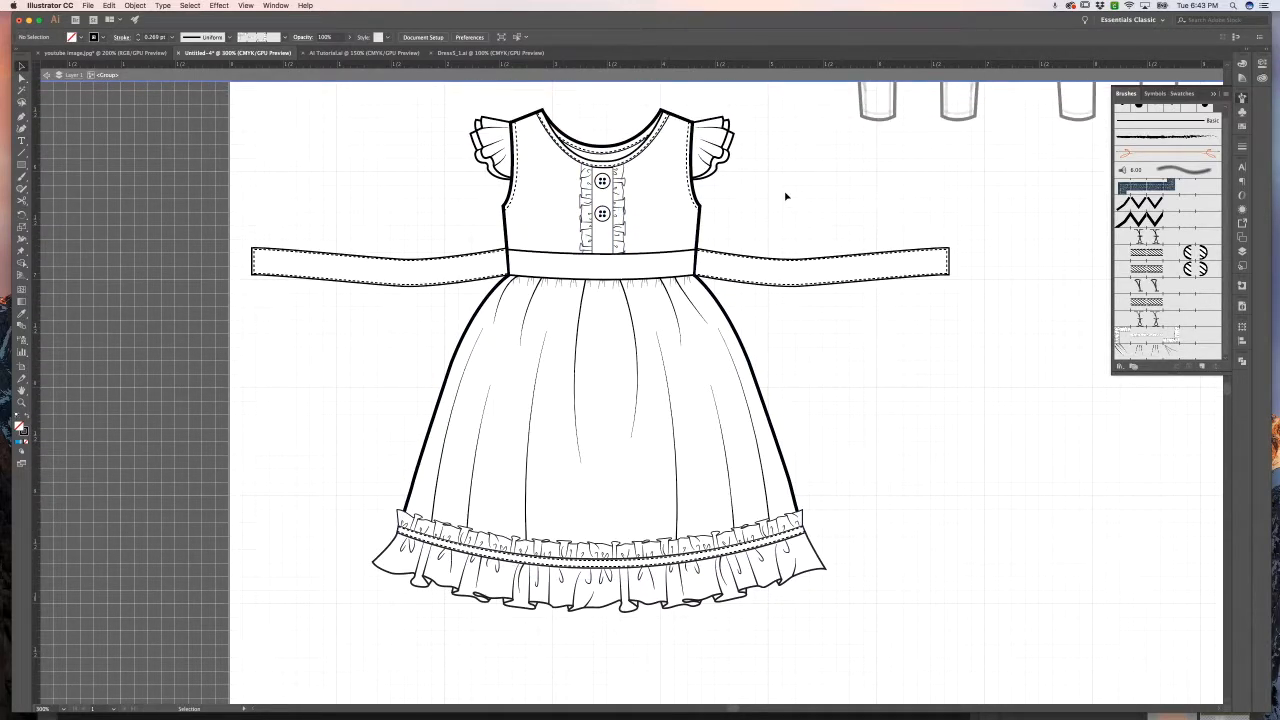
mouse_move(763, 600)
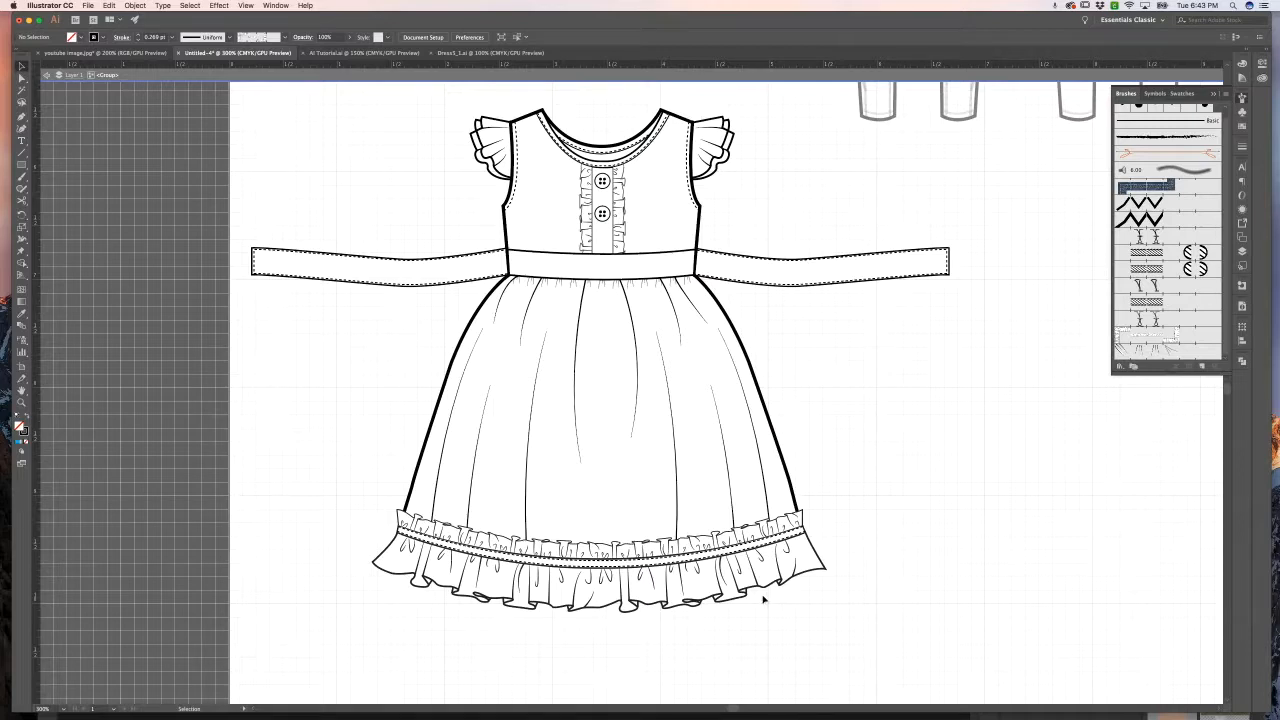
Select the flutter-sleeve dress outline to check its brush stroke.
click(600, 565)
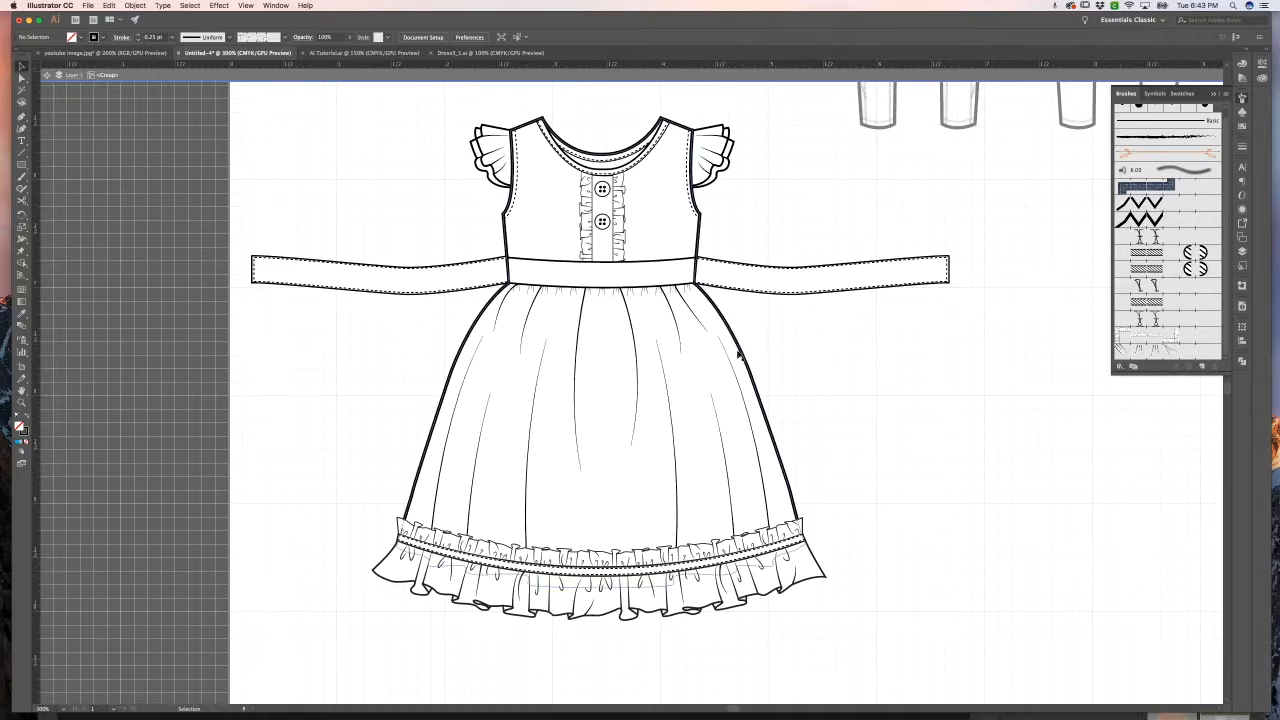
click(740, 356)
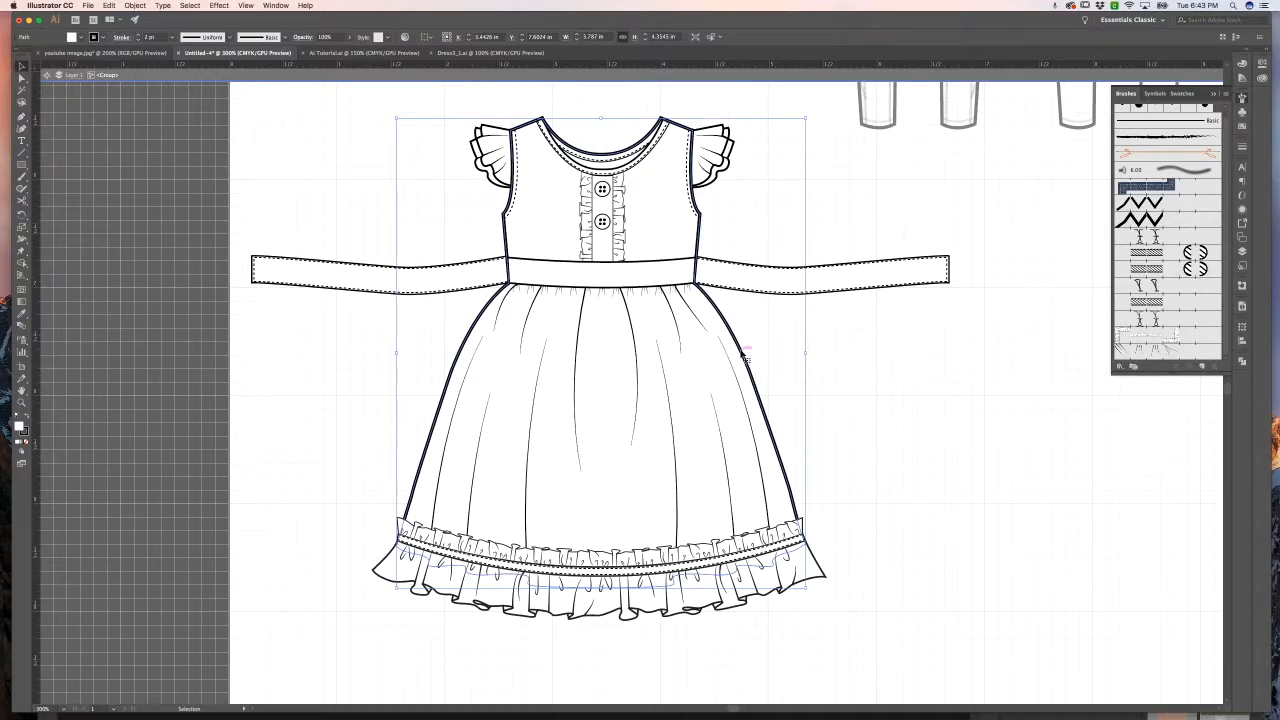
mouse_move(810, 350)
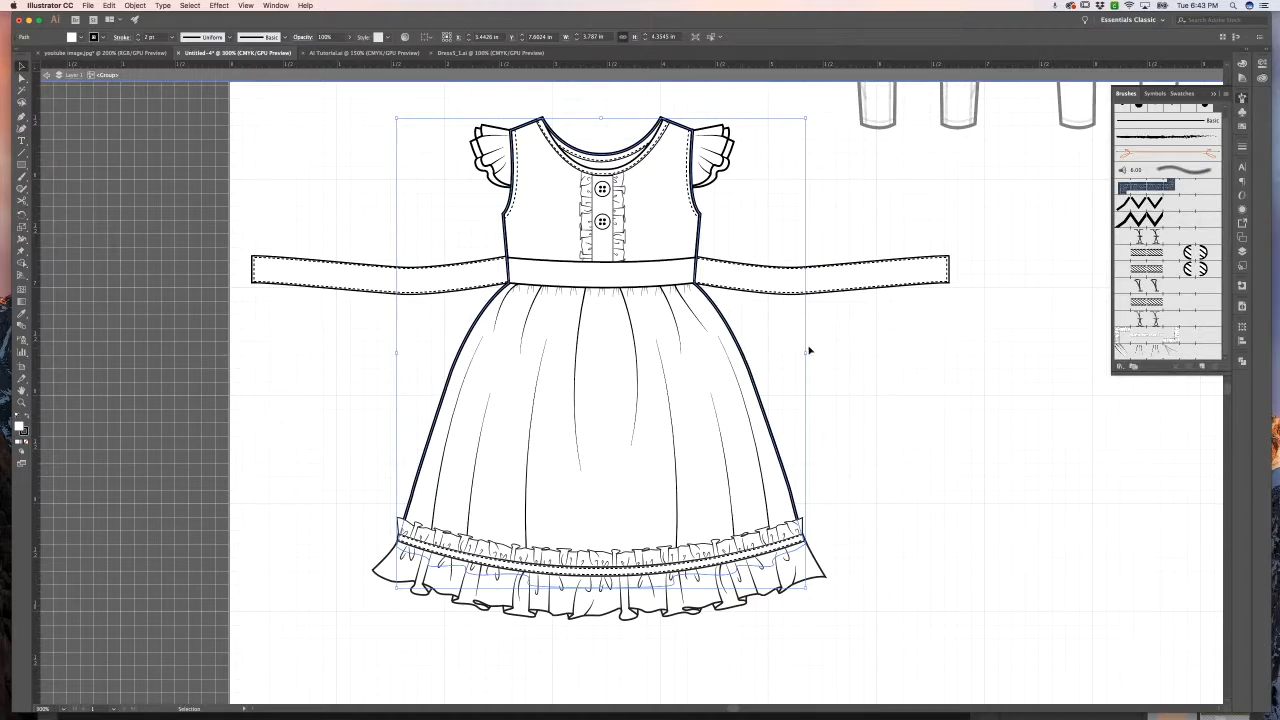
scroll(down, 3)
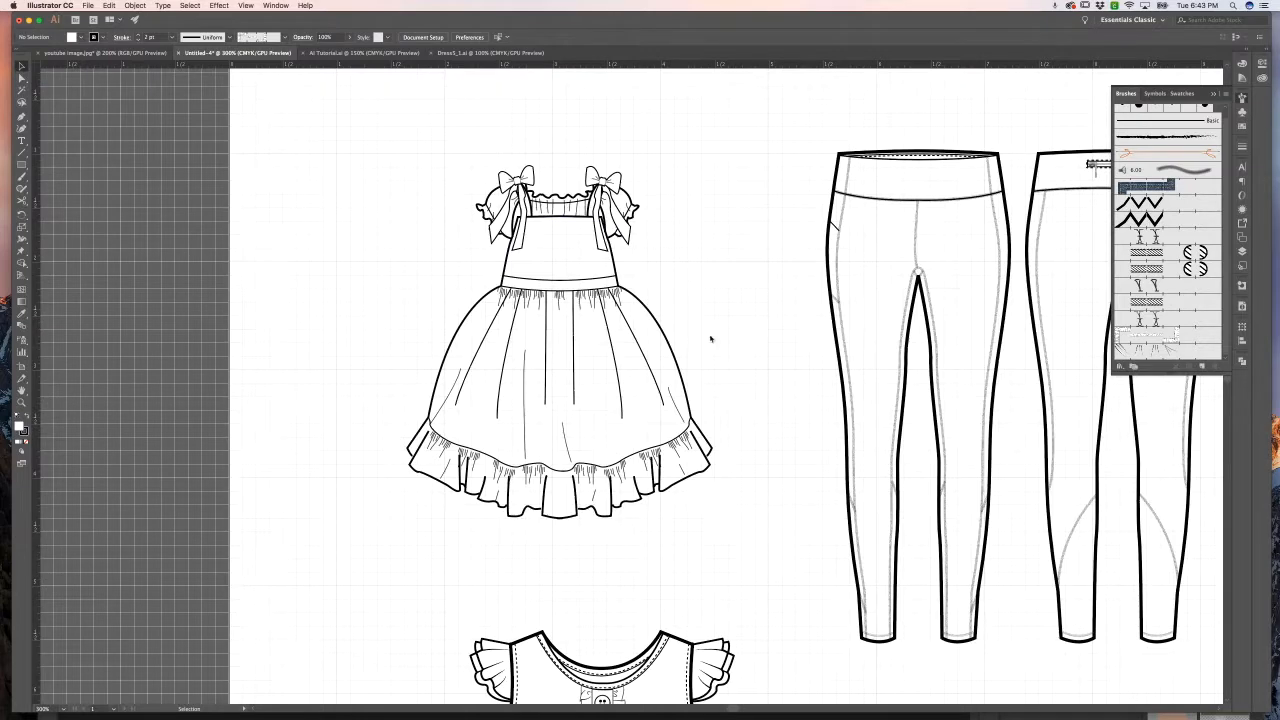
Select the bow-strap dress group and its right strap bow, then deselect.
click(555, 345)
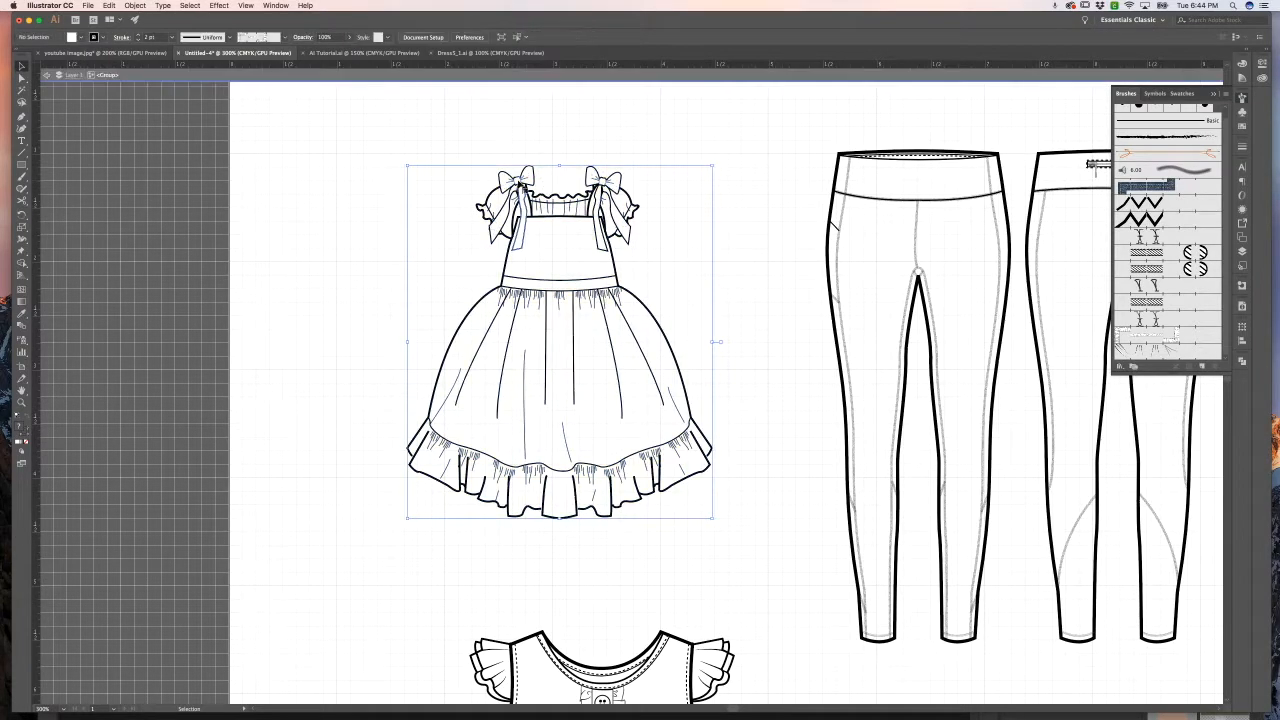
click(520, 210)
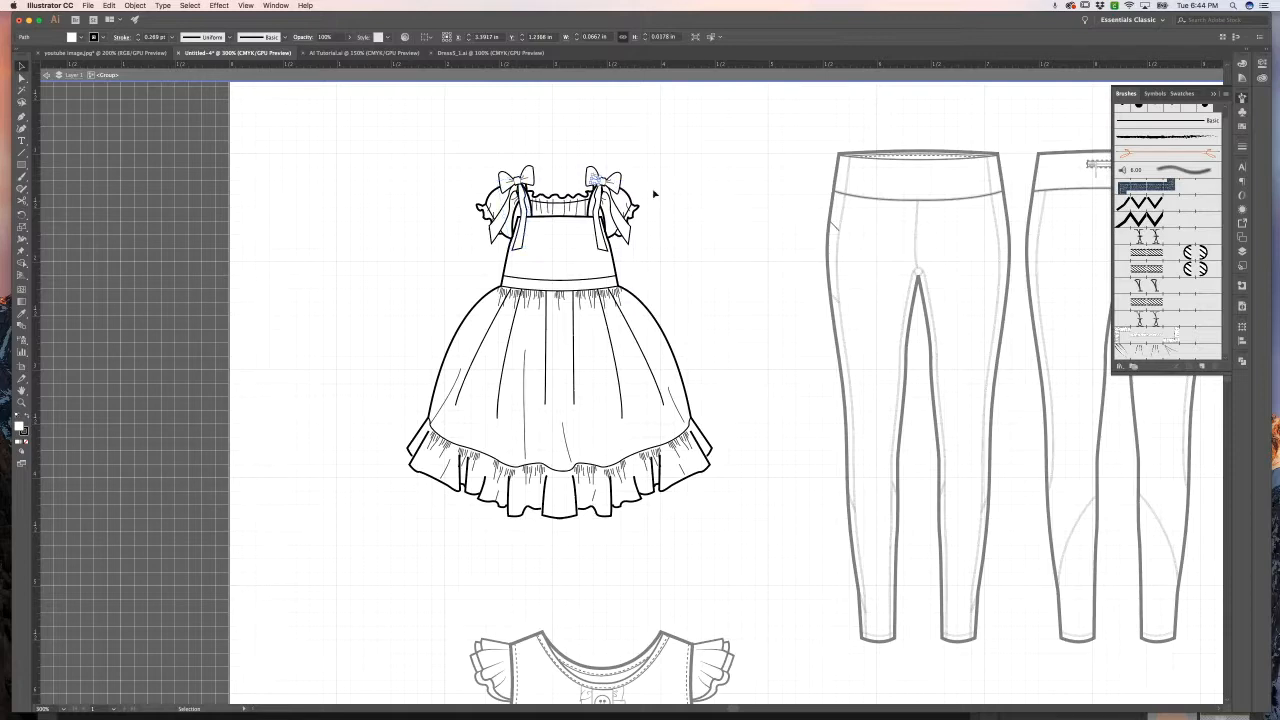
click(697, 230)
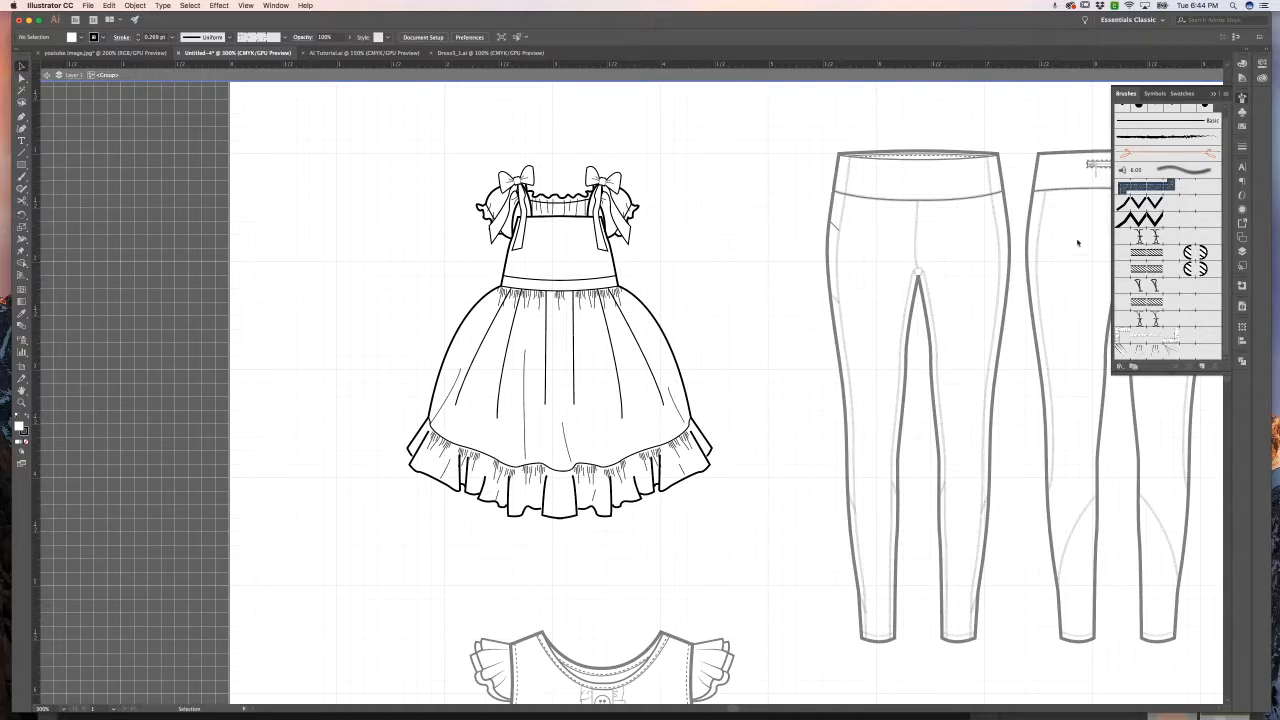
mouse_move(747, 326)
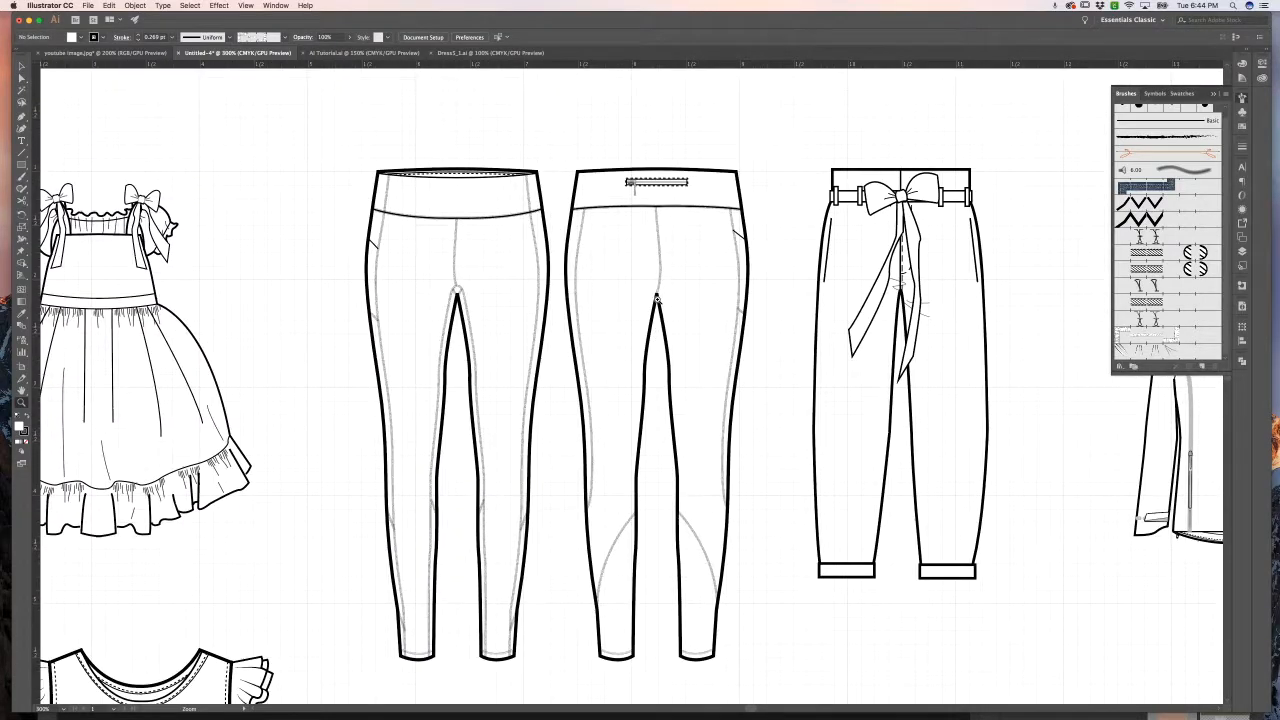
Scroll right past the leggings and pants to the hooded jacket front and back.
scroll(right, 3)
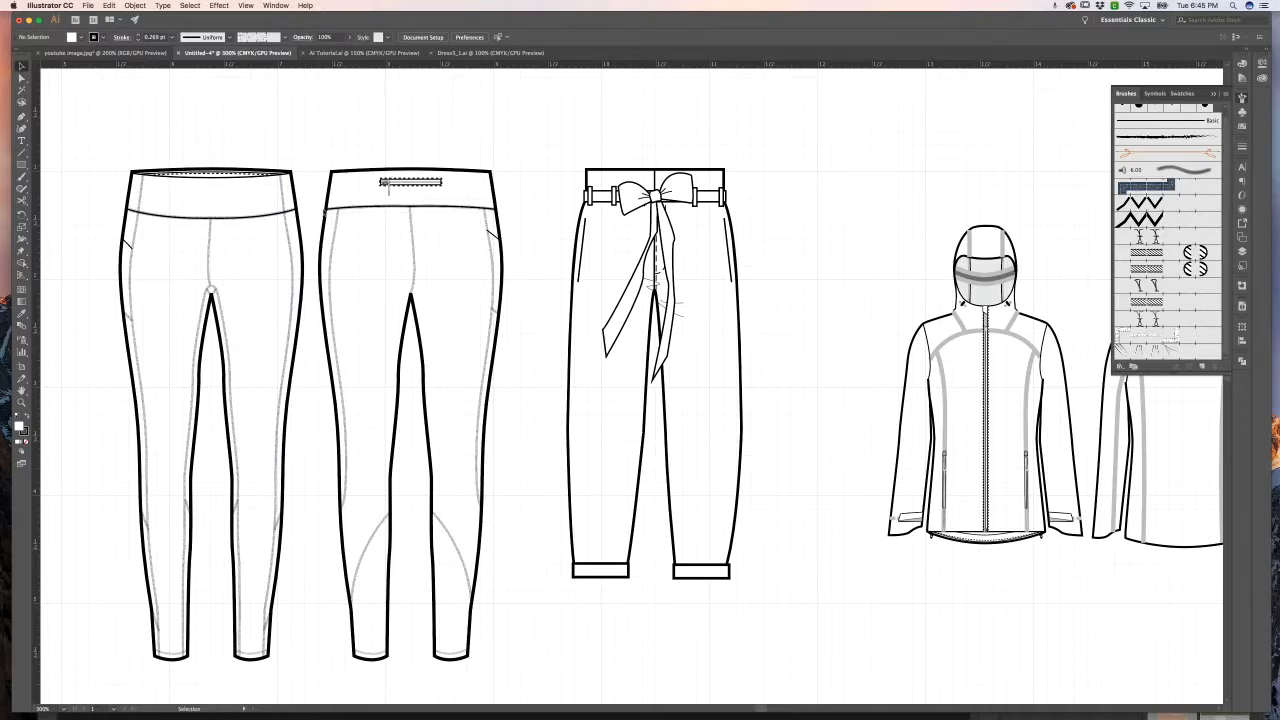
mouse_move(375, 246)
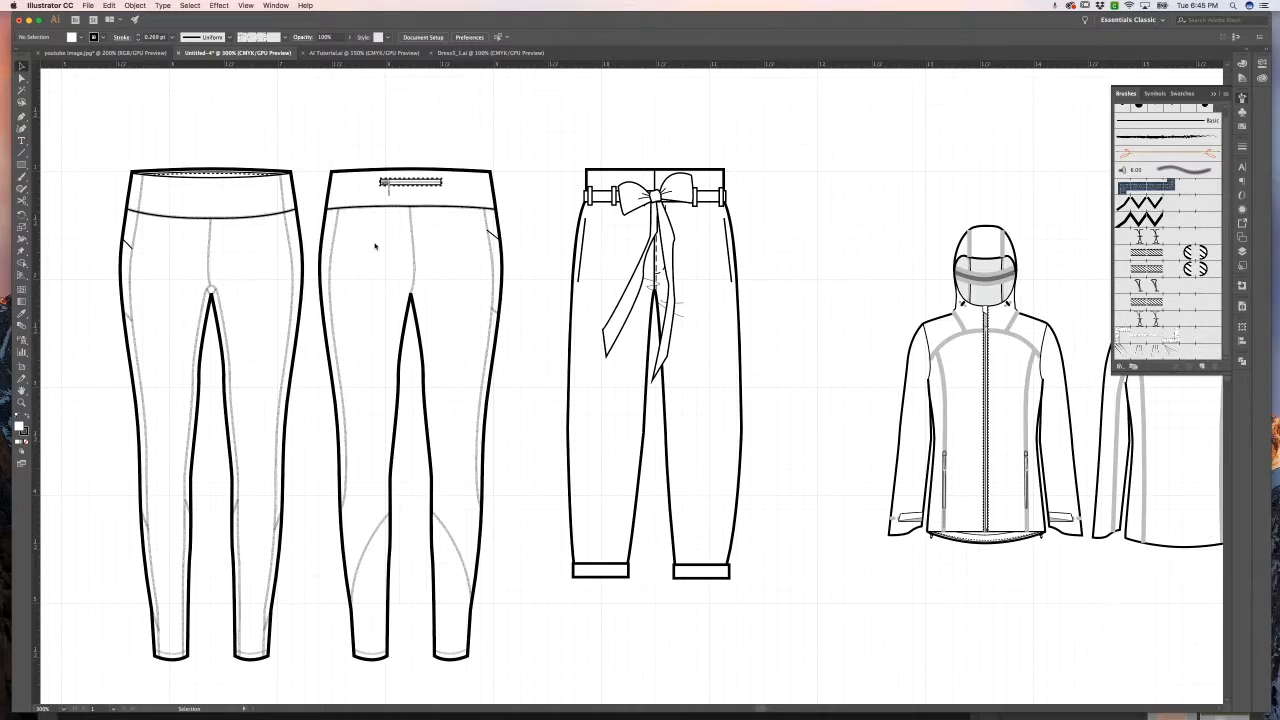
mouse_move(400, 248)
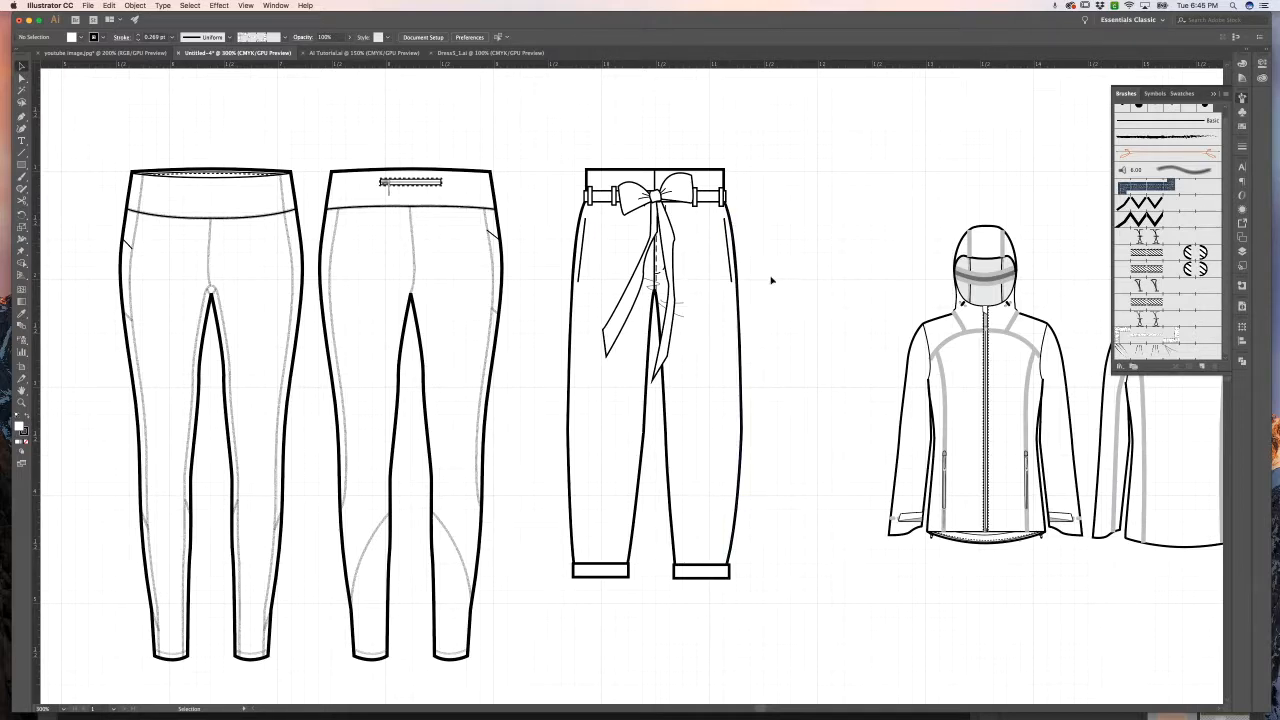
mouse_move(776, 276)
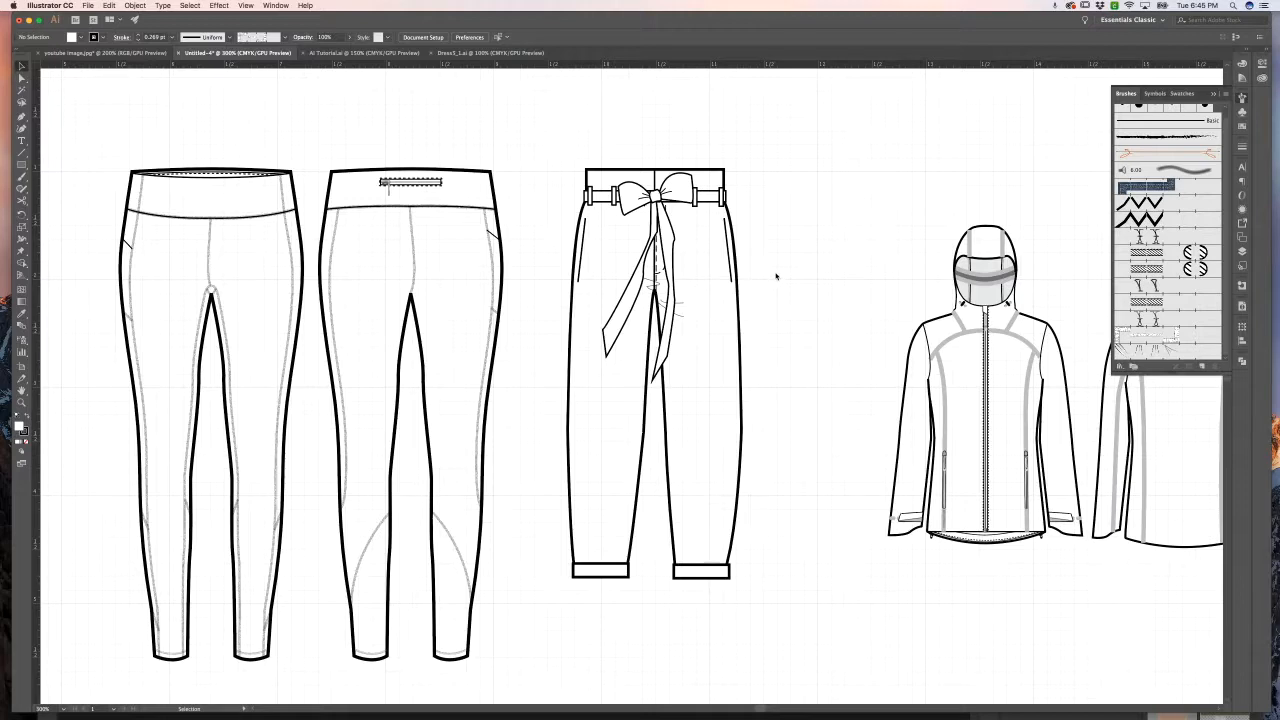
scroll(right, 3)
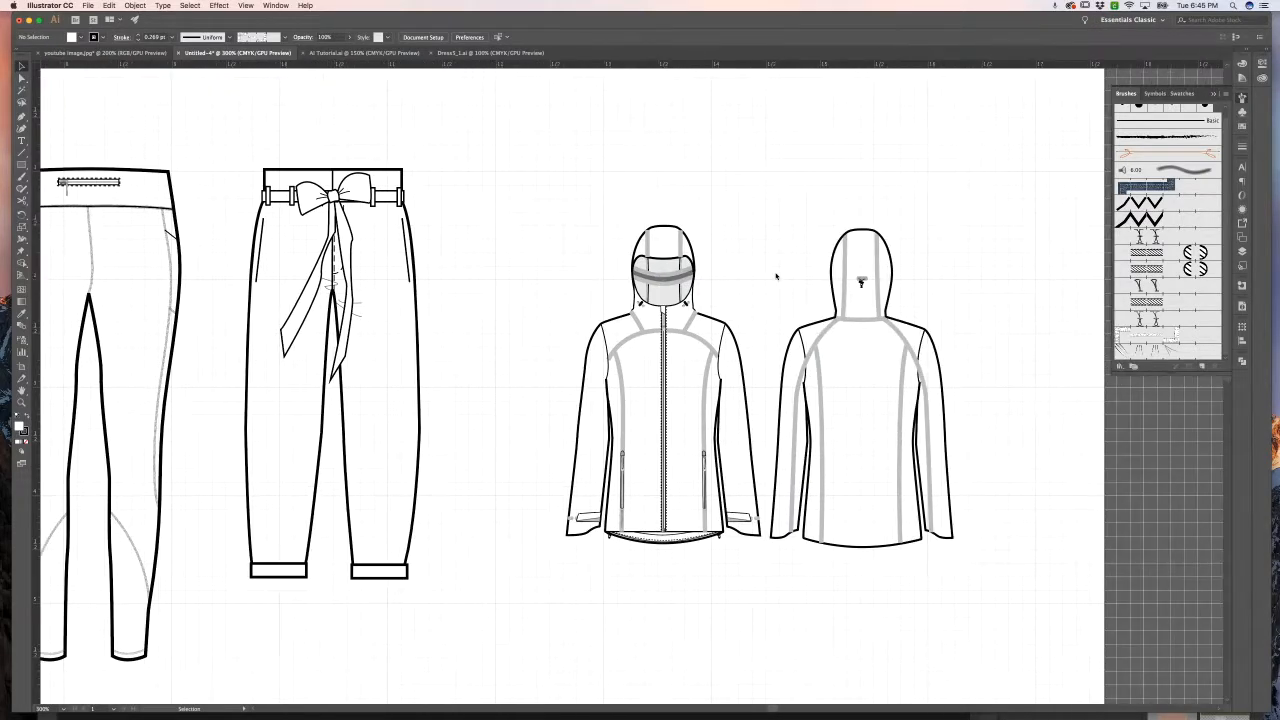
mouse_move(755, 320)
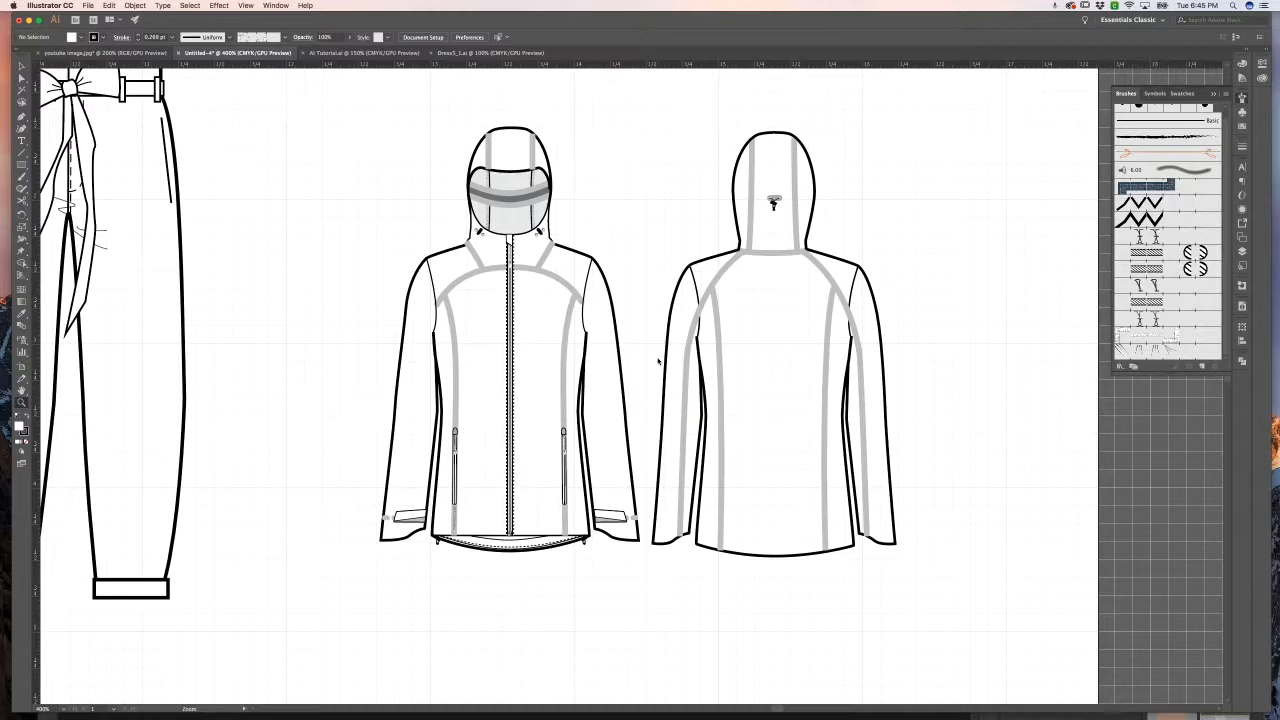
click(611, 365)
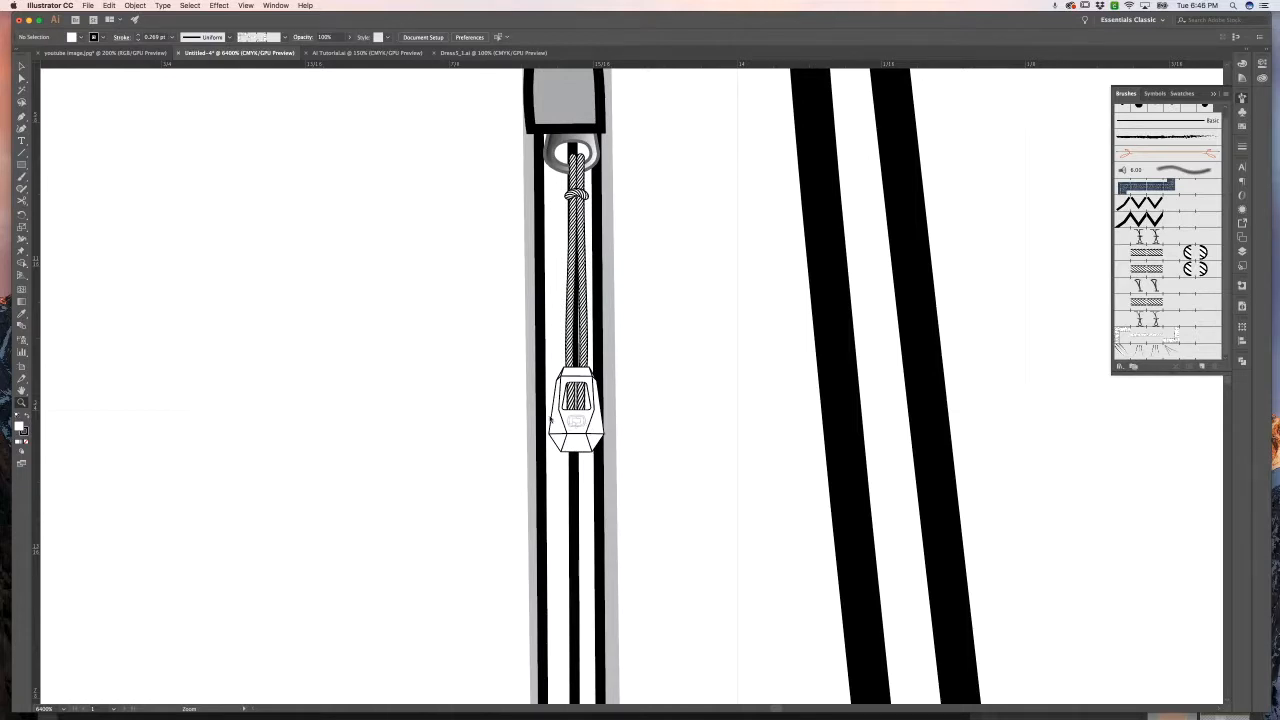
mouse_move(597, 373)
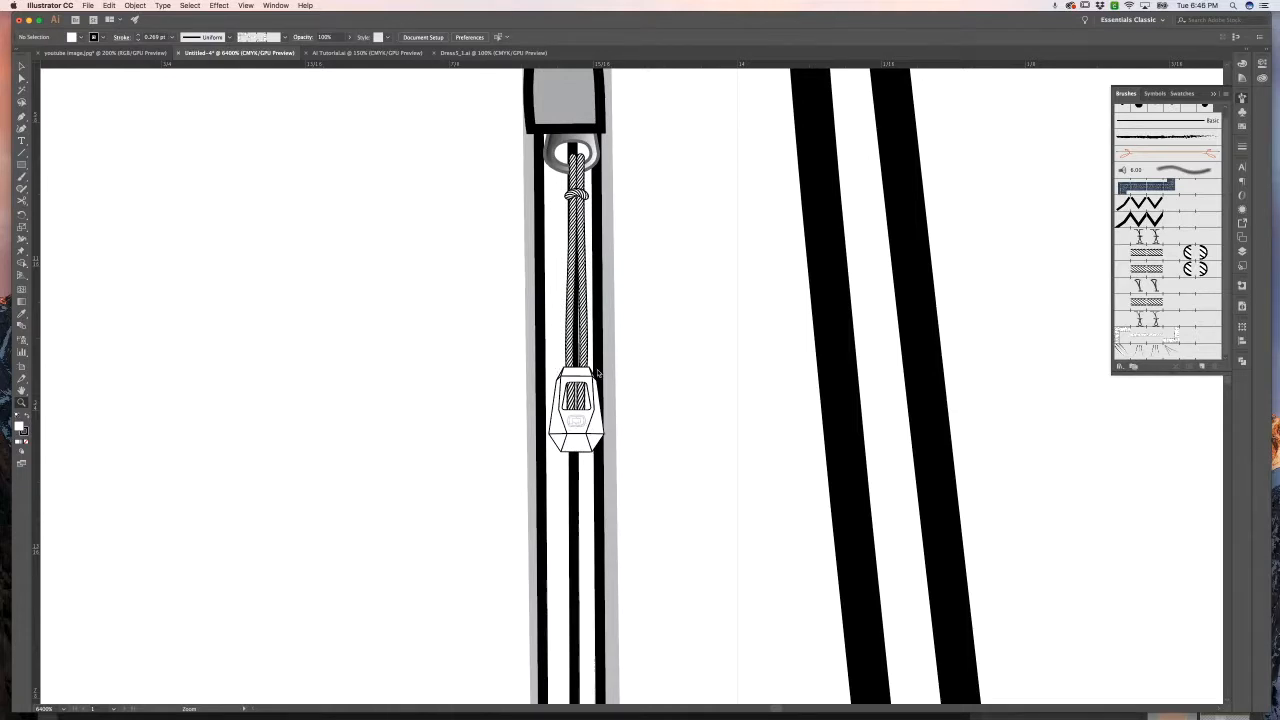
mouse_move(678, 376)
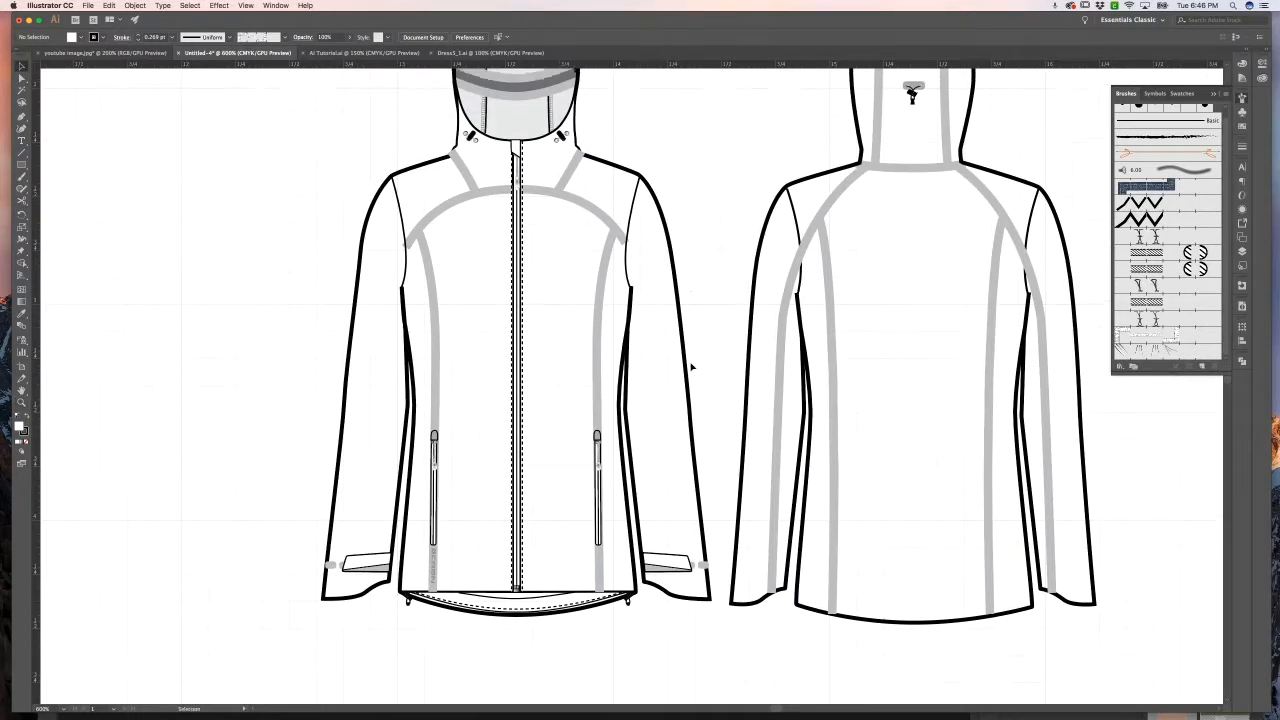
Scroll up toward the hood's drawcord toggles and collar zipper.
scroll(up, 3)
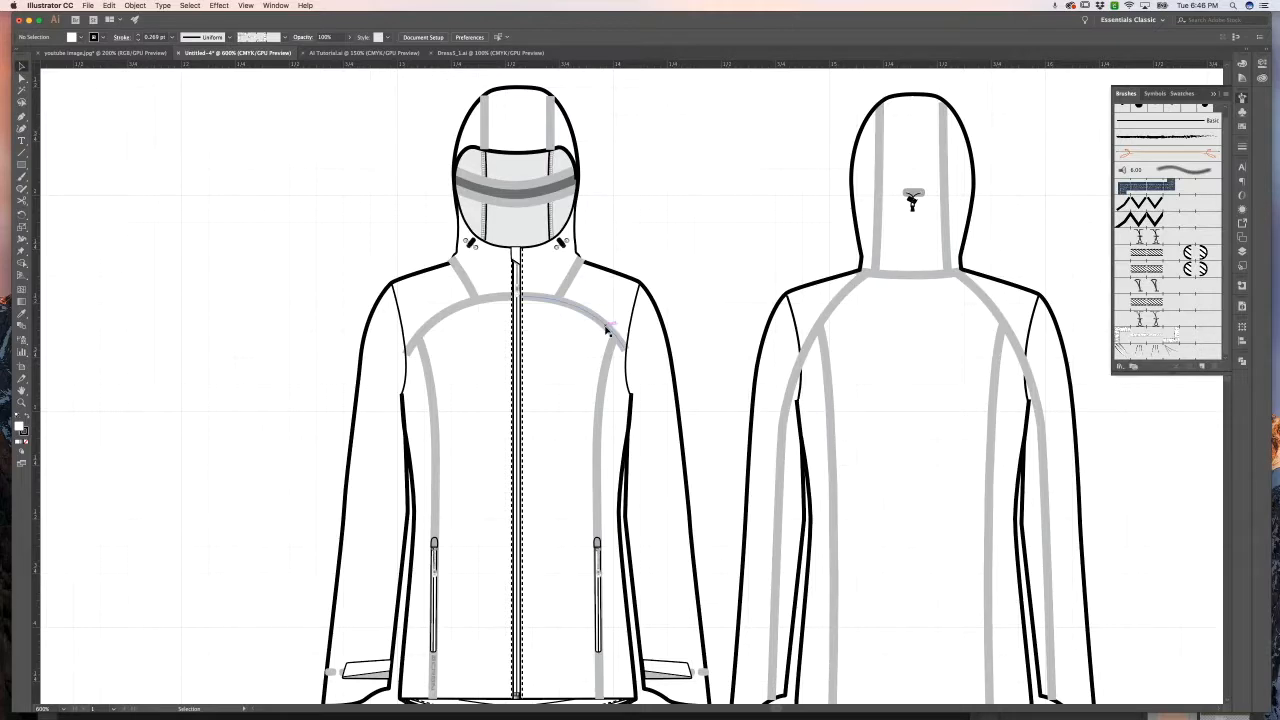
mouse_move(719, 316)
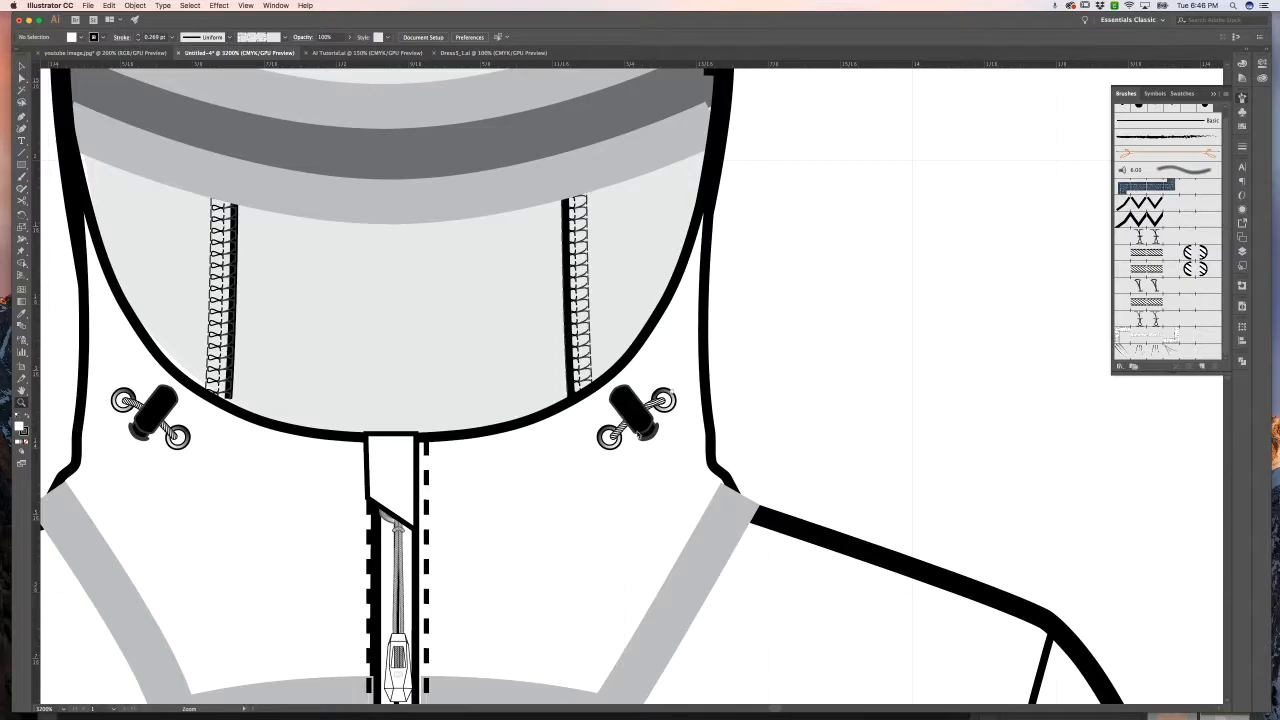
mouse_move(823, 419)
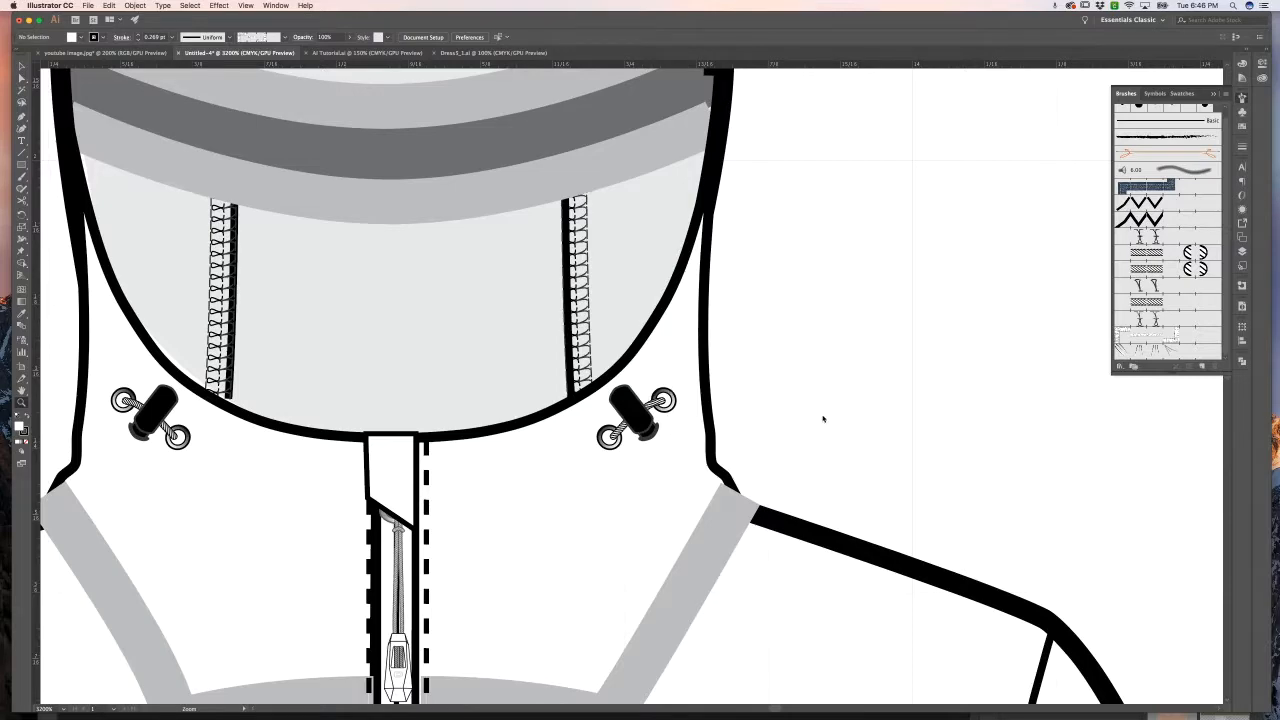